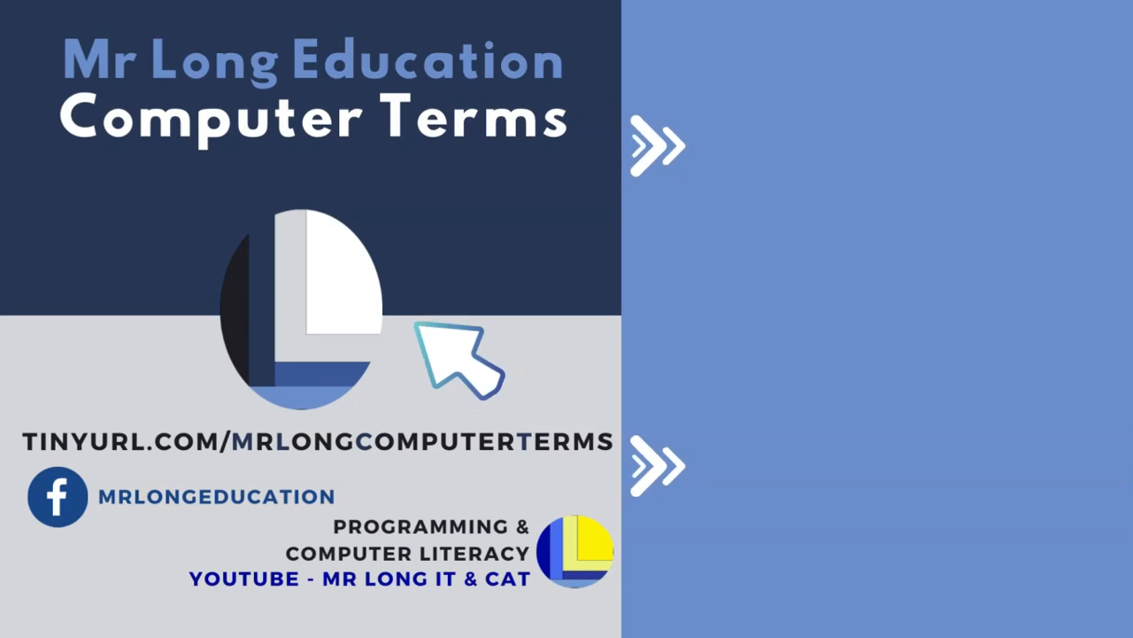
pyautogui.moveTo(496, 389)
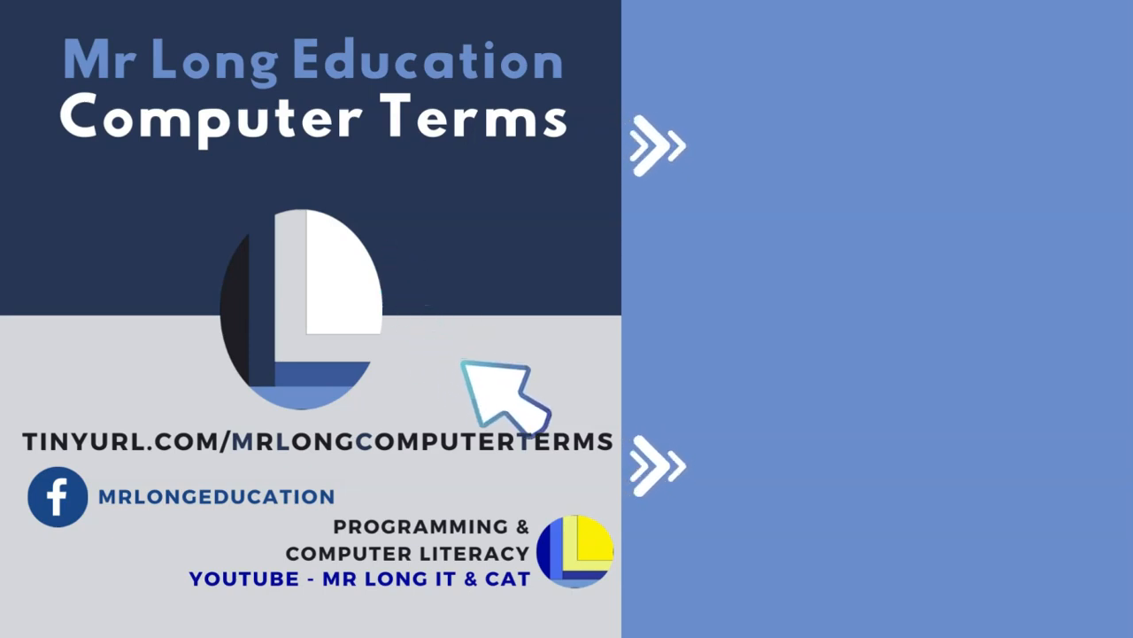